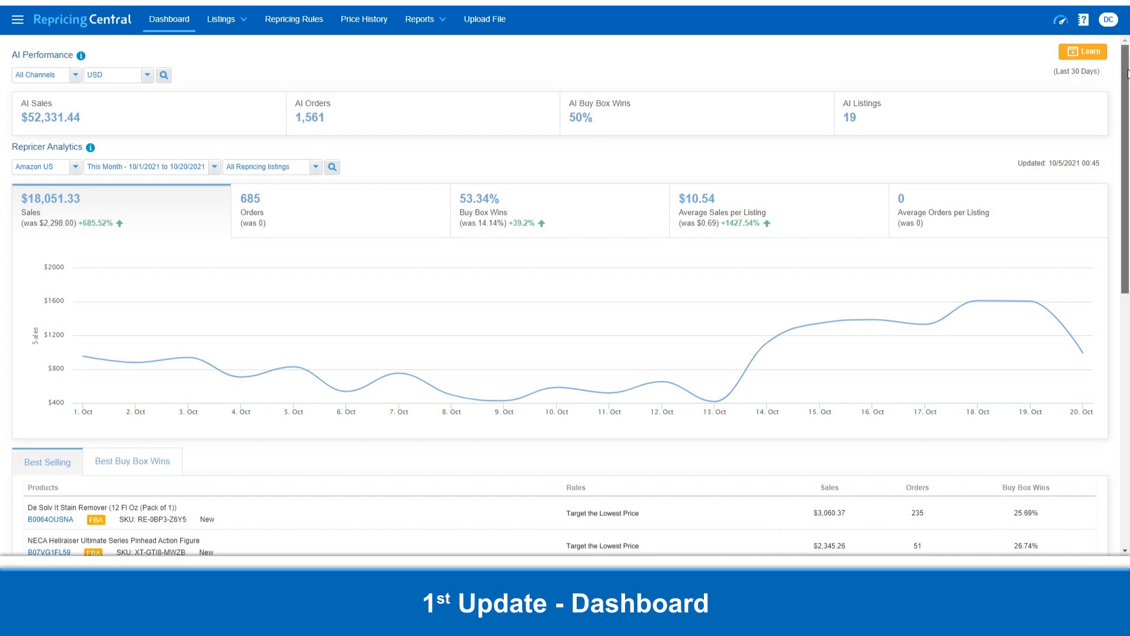
# - Select All AI-Powered and All Rule-Based listings in Repricer Analytics and run the Buy Box Wins comparison
pyautogui.scroll(-3)
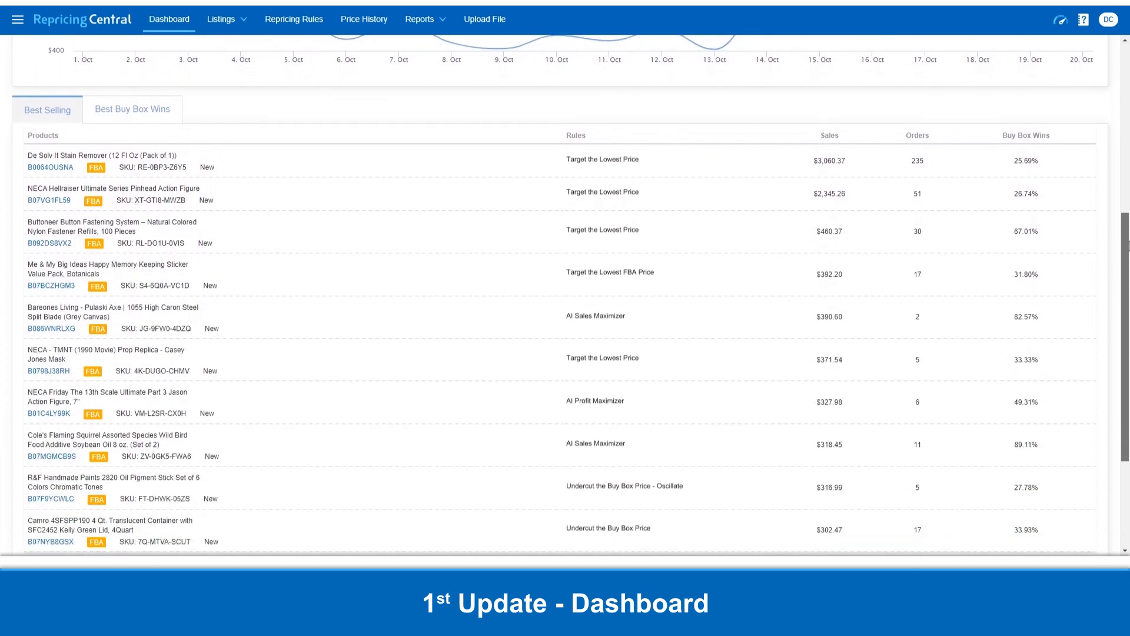
pyautogui.scroll(-3)
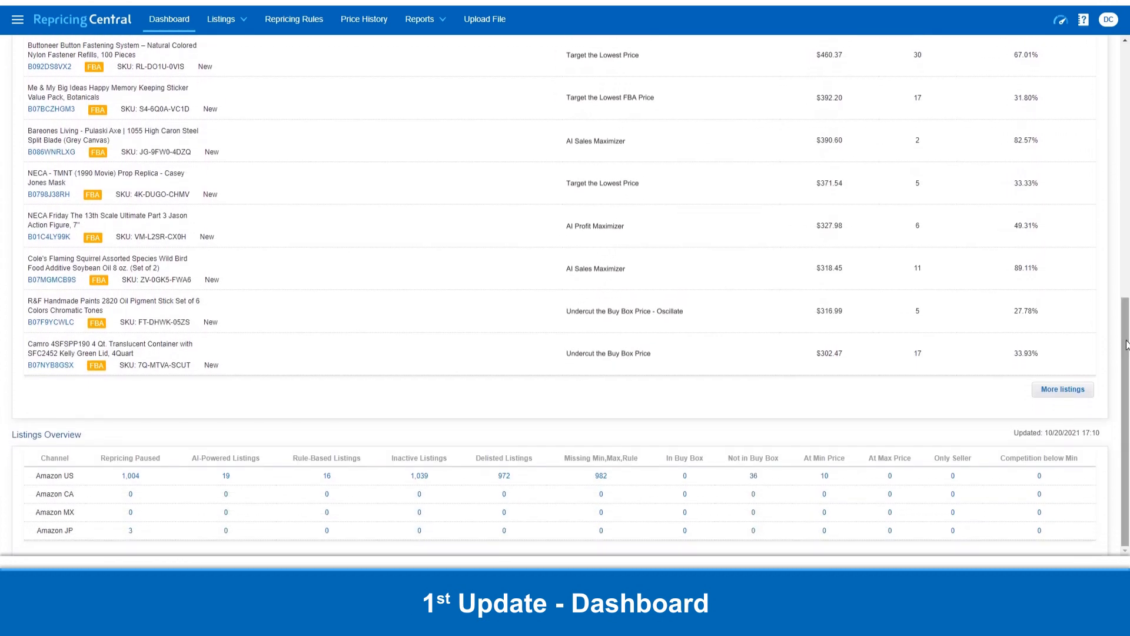
pyautogui.scroll(3)
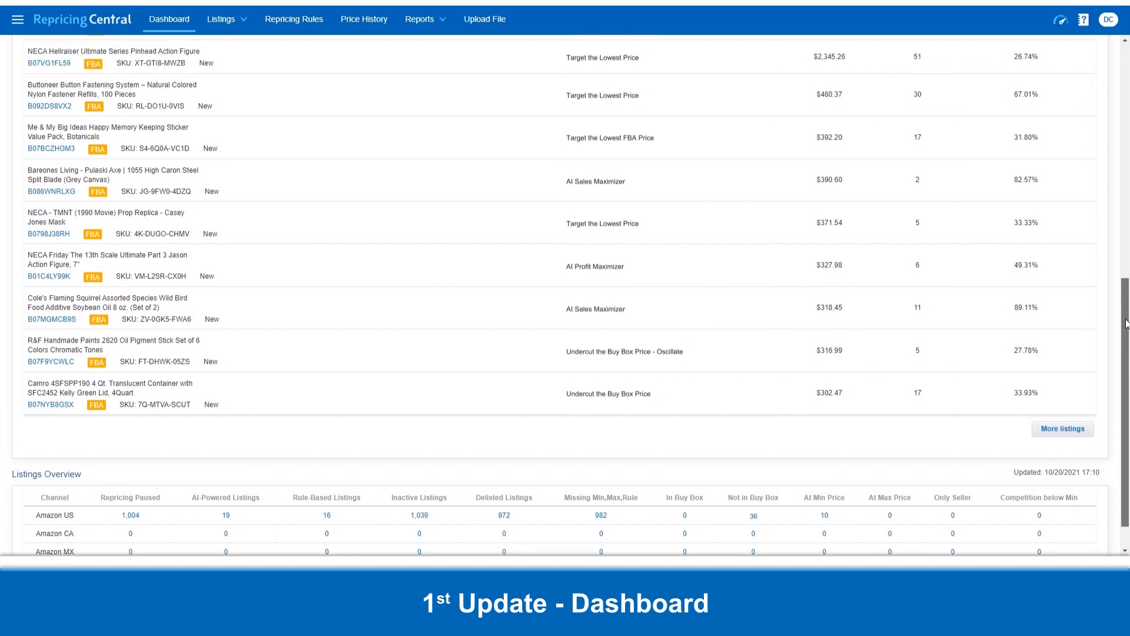
pyautogui.scroll(3)
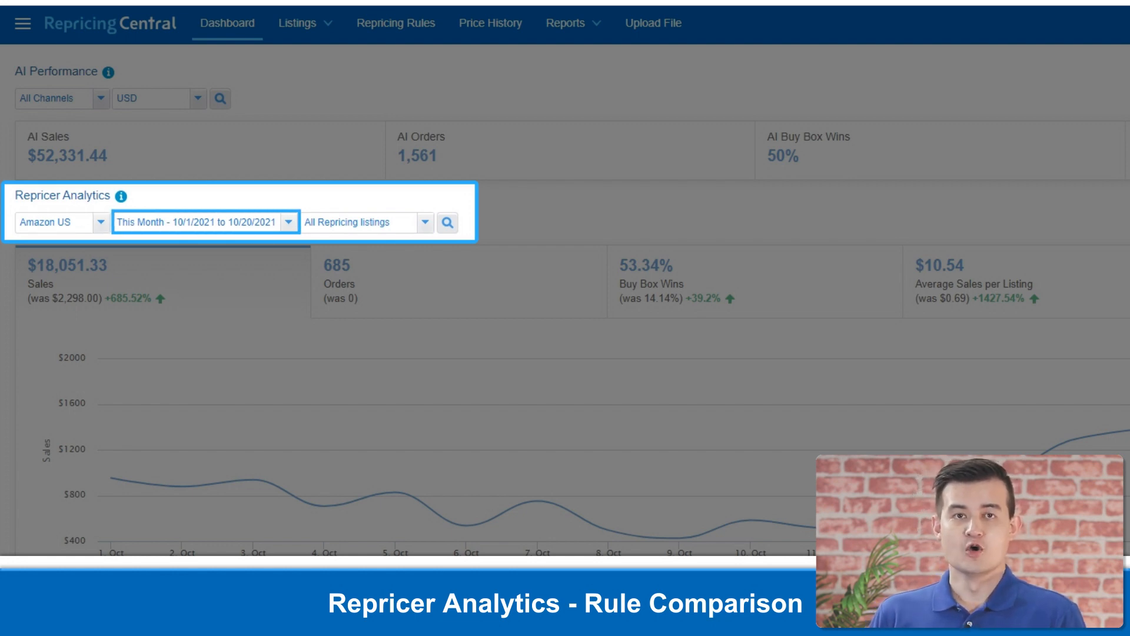
pyautogui.click(424, 223)
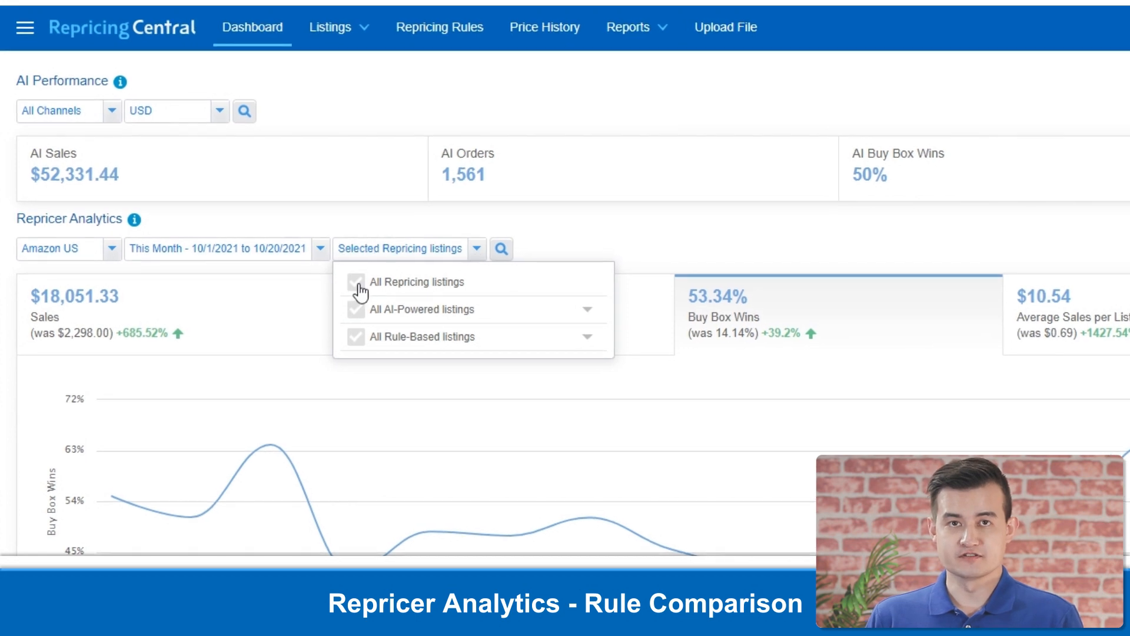
pyautogui.click(356, 310)
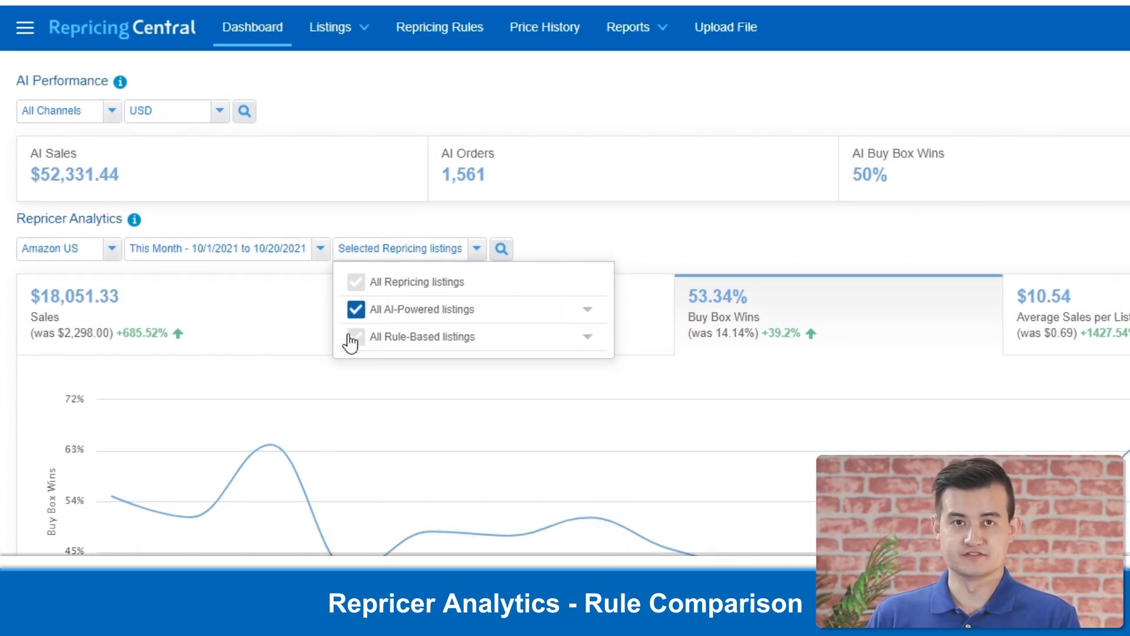
pyautogui.click(586, 310)
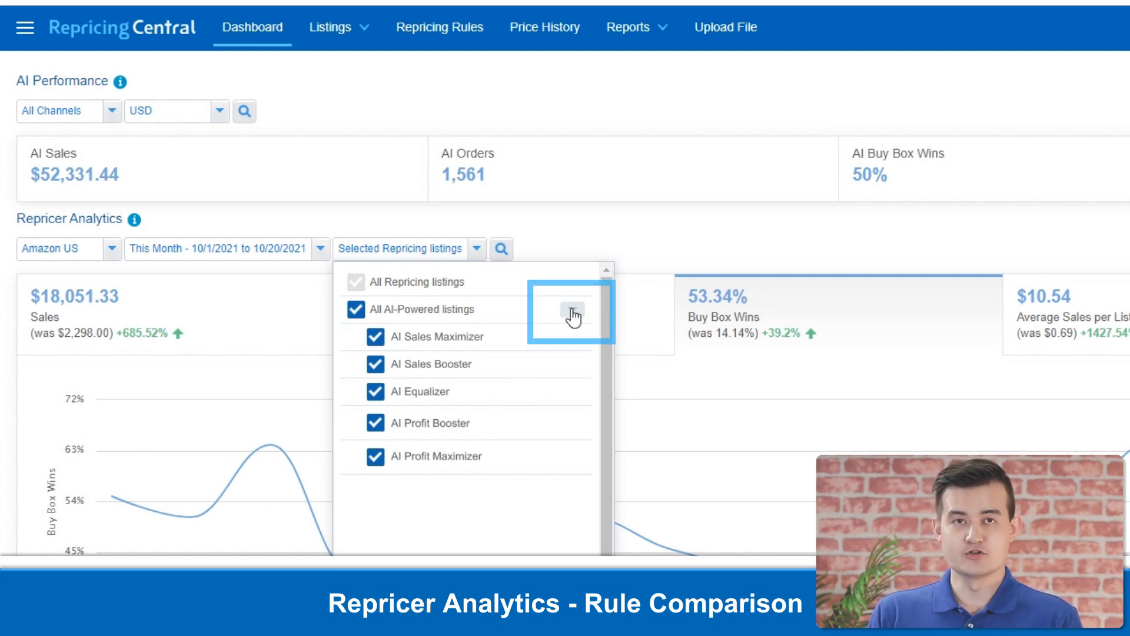
pyautogui.click(572, 311)
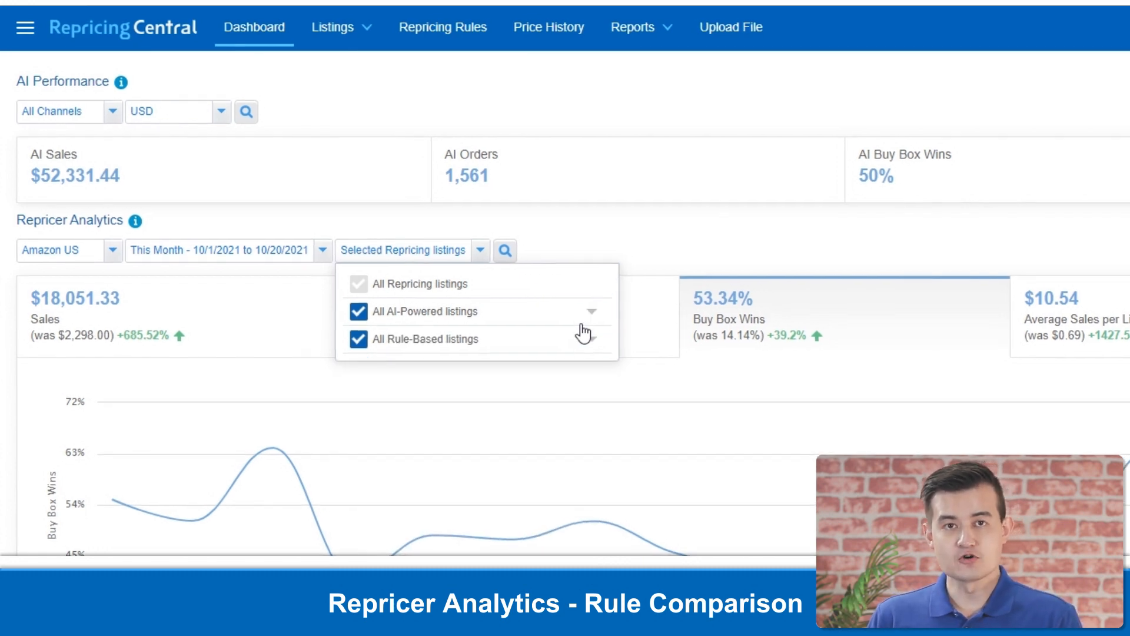
pyautogui.click(502, 250)
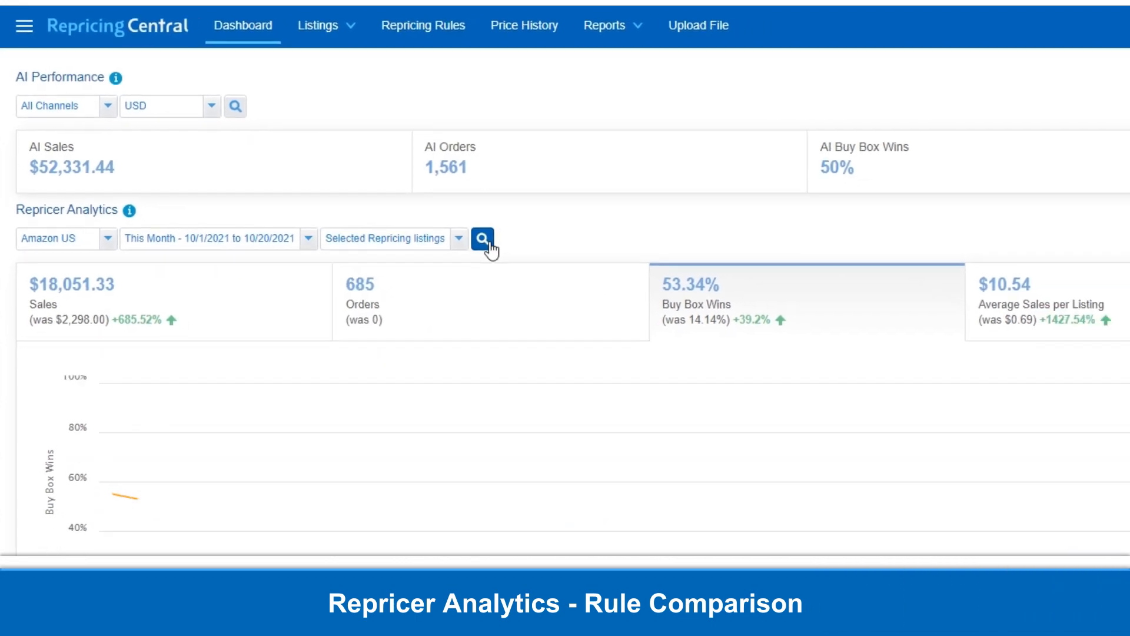
pyautogui.click(483, 239)
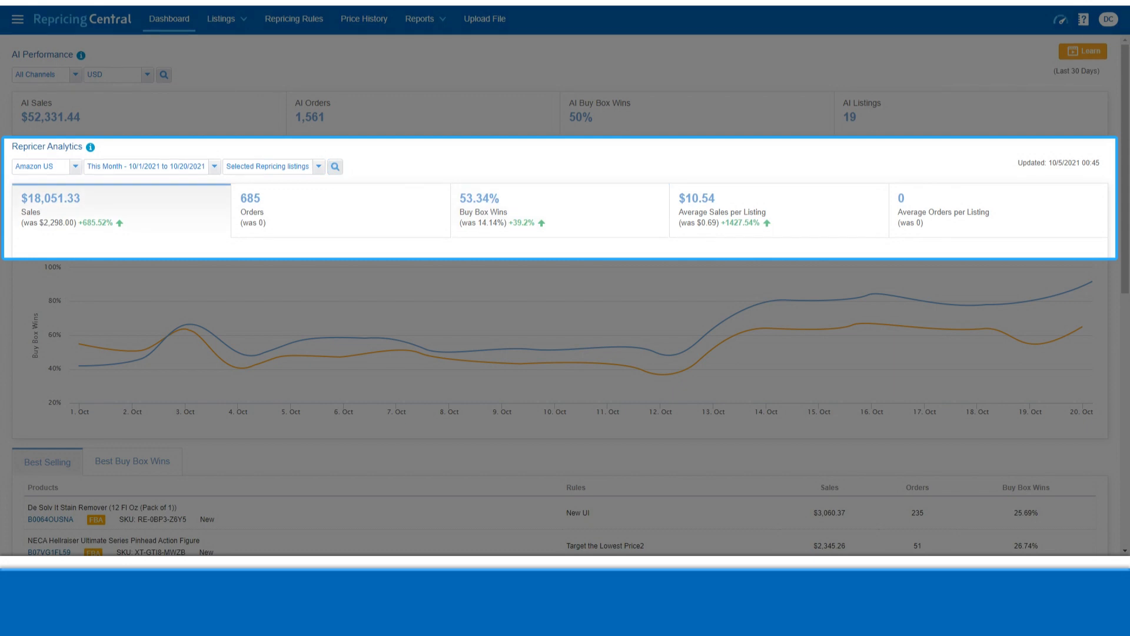
pyautogui.moveTo(778, 209)
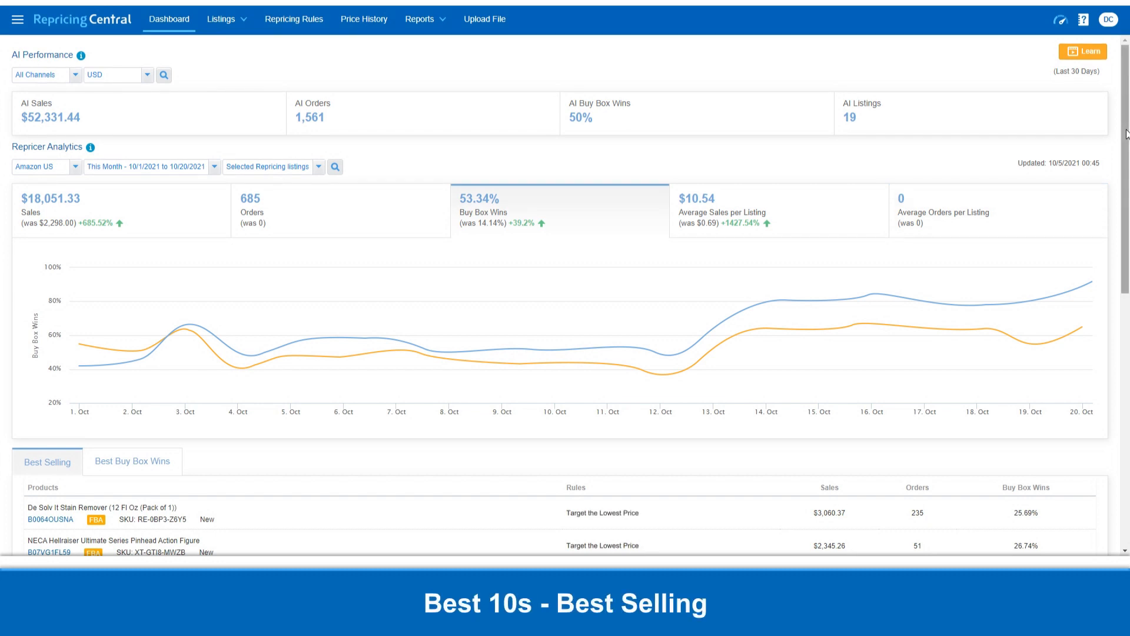
pyautogui.scroll(-3)
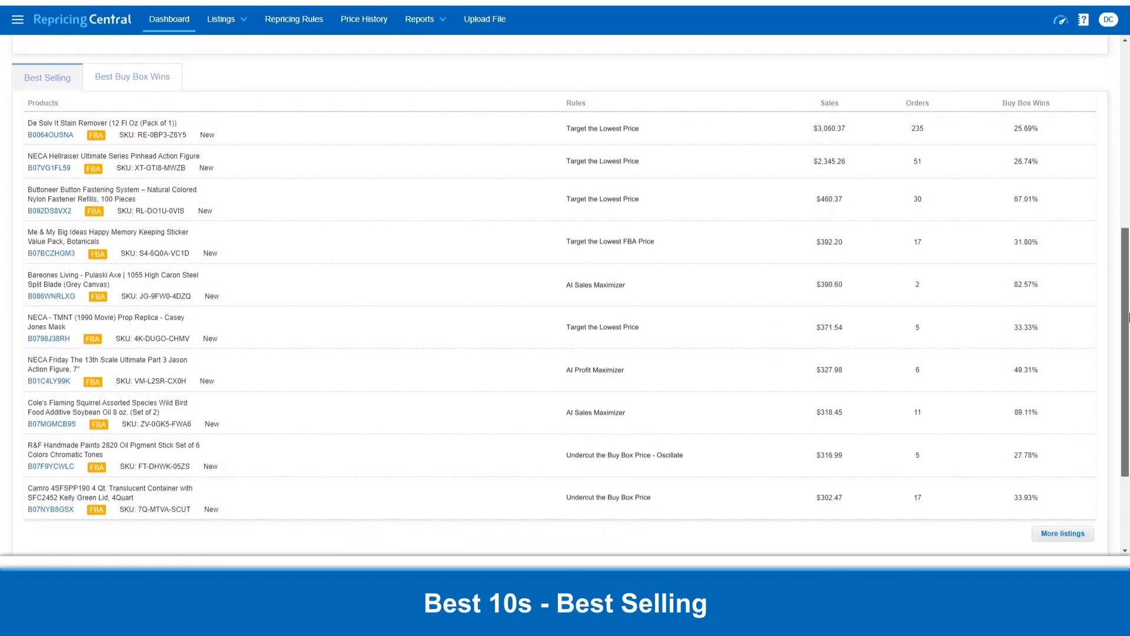
pyautogui.scroll(3)
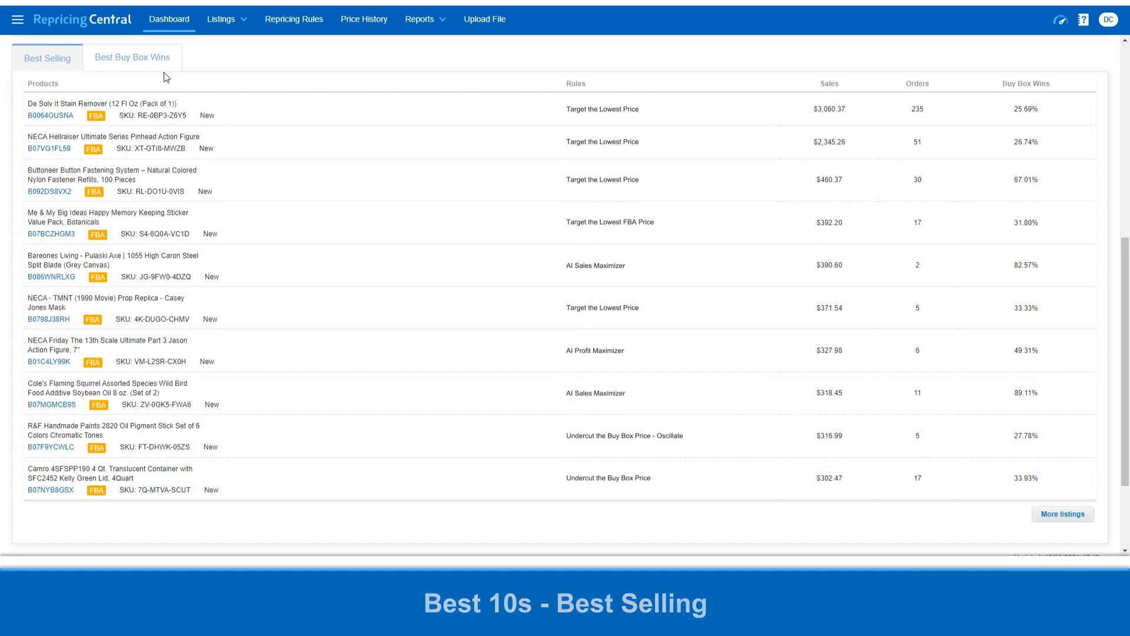
pyautogui.click(133, 56)
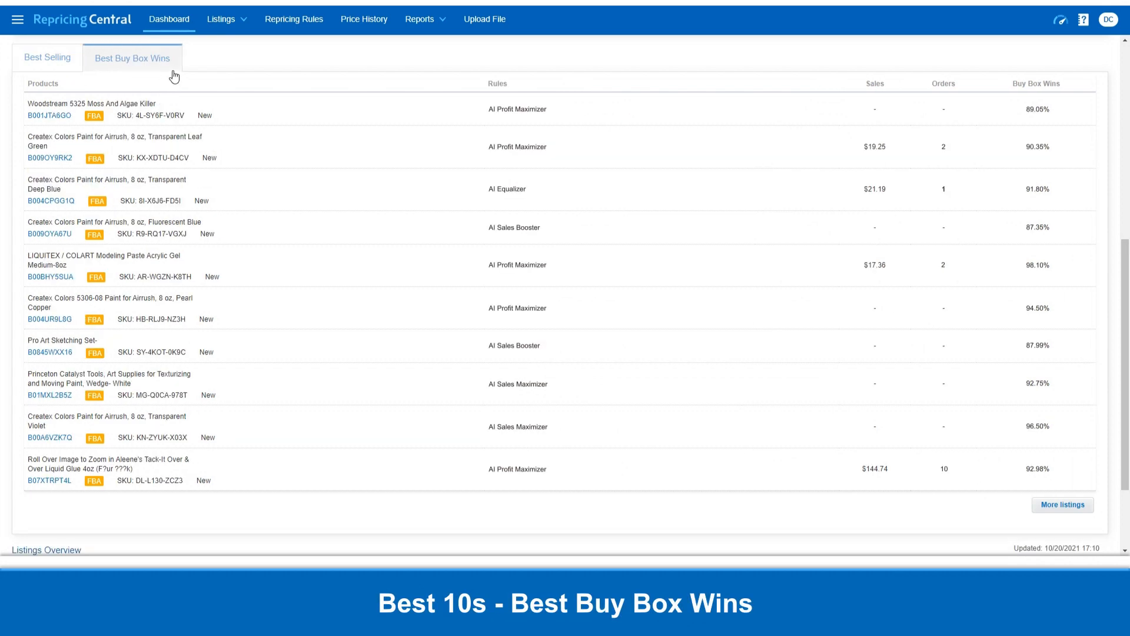
pyautogui.click(47, 57)
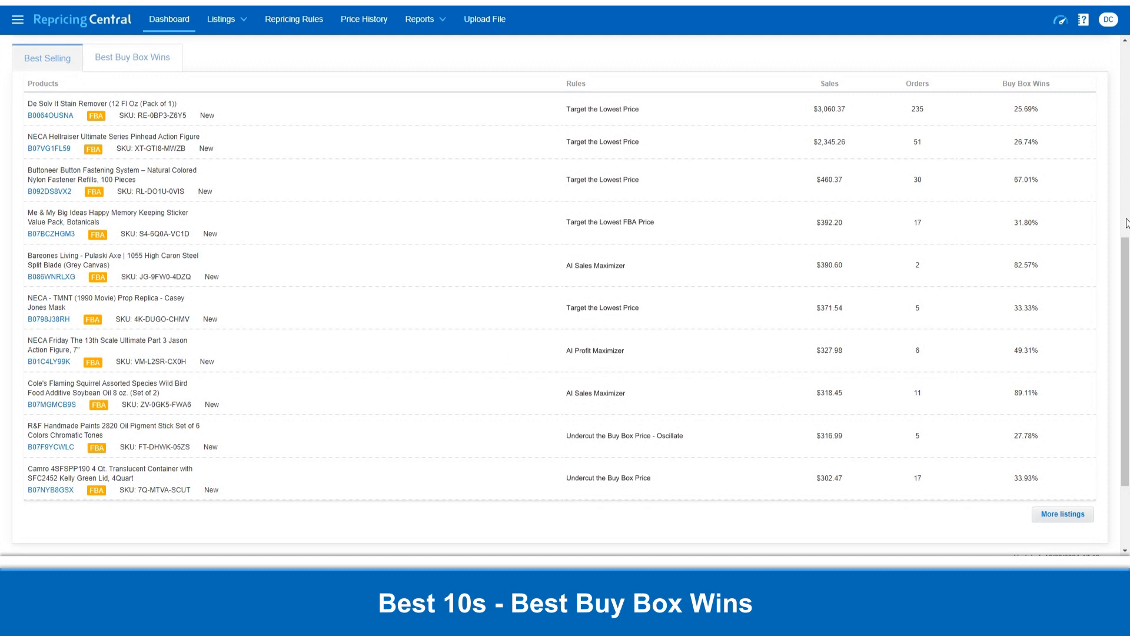
pyautogui.scroll(-3)
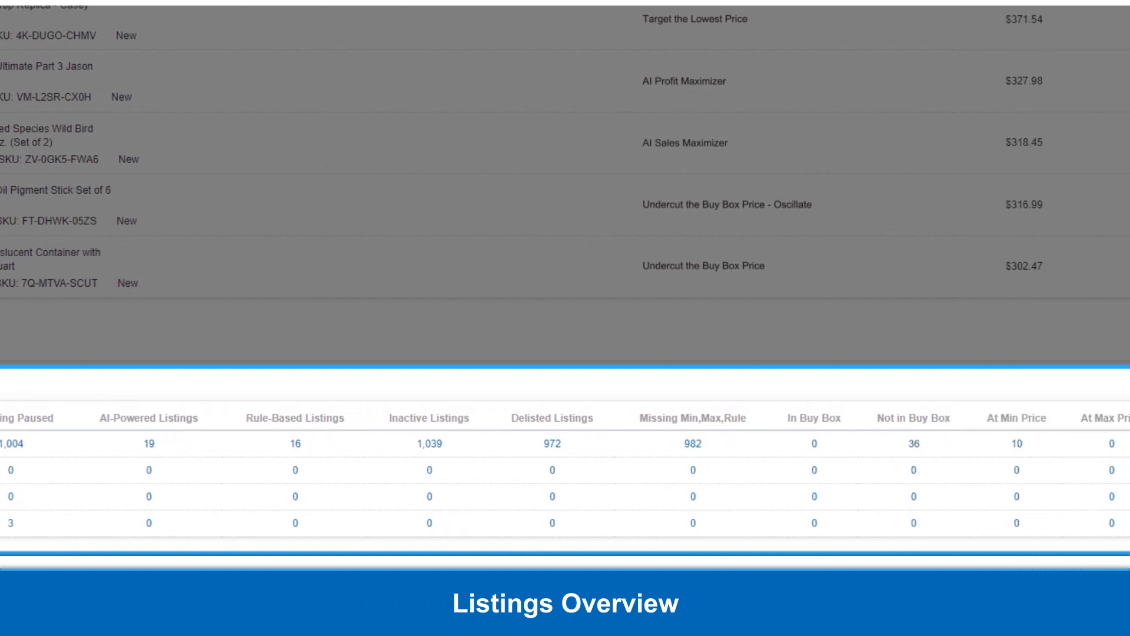
# - Review the Listings Overview counts for Inactive, Missing Min/Max/Rule and Not in Buy Box per channel
pyautogui.hscroll(3)
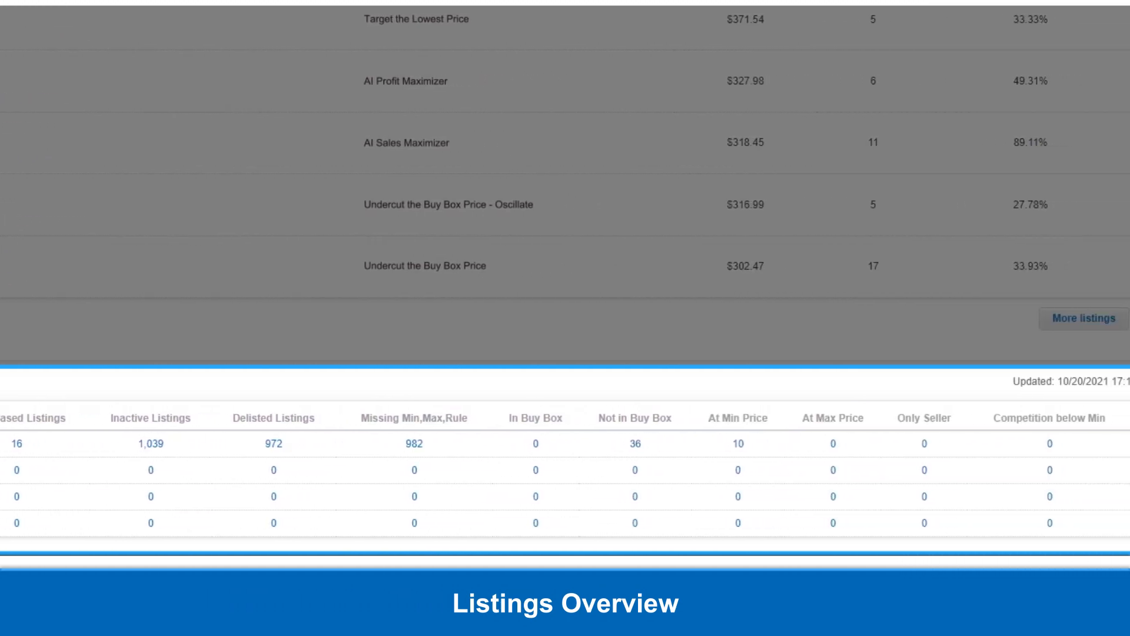
pyautogui.hscroll(-3)
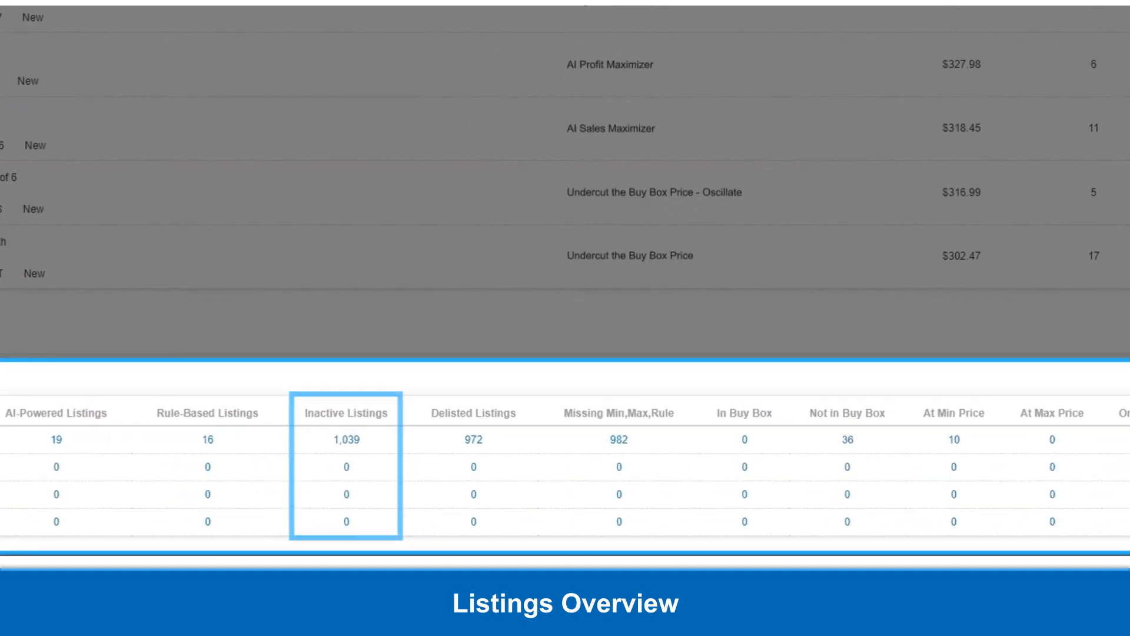
pyautogui.click(619, 412)
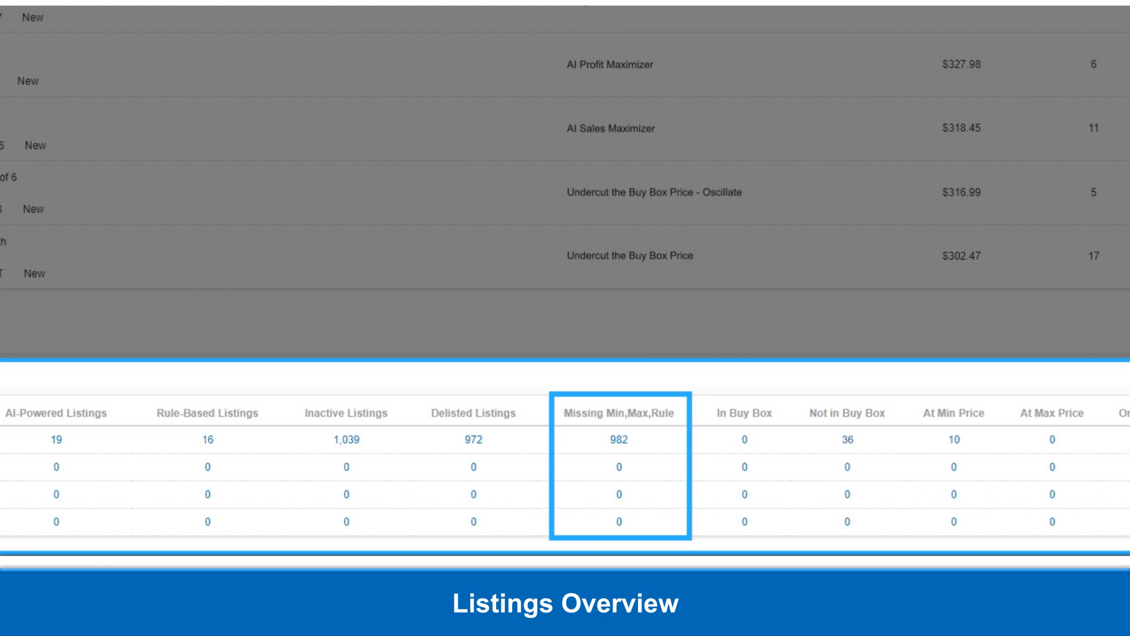
pyautogui.click(846, 412)
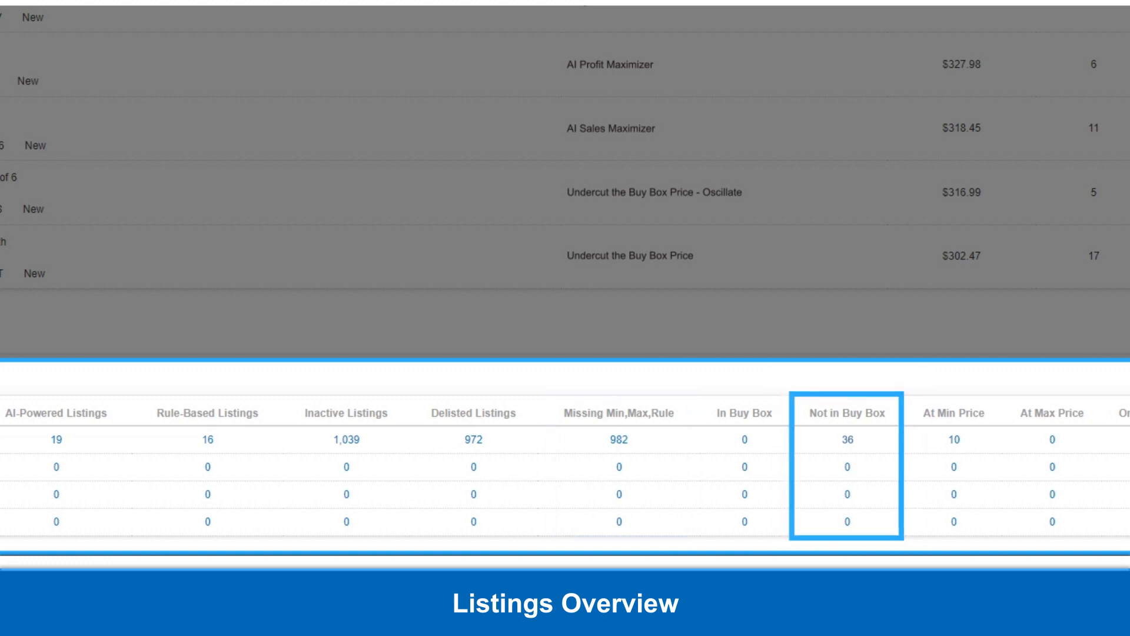
pyautogui.hscroll(-3)
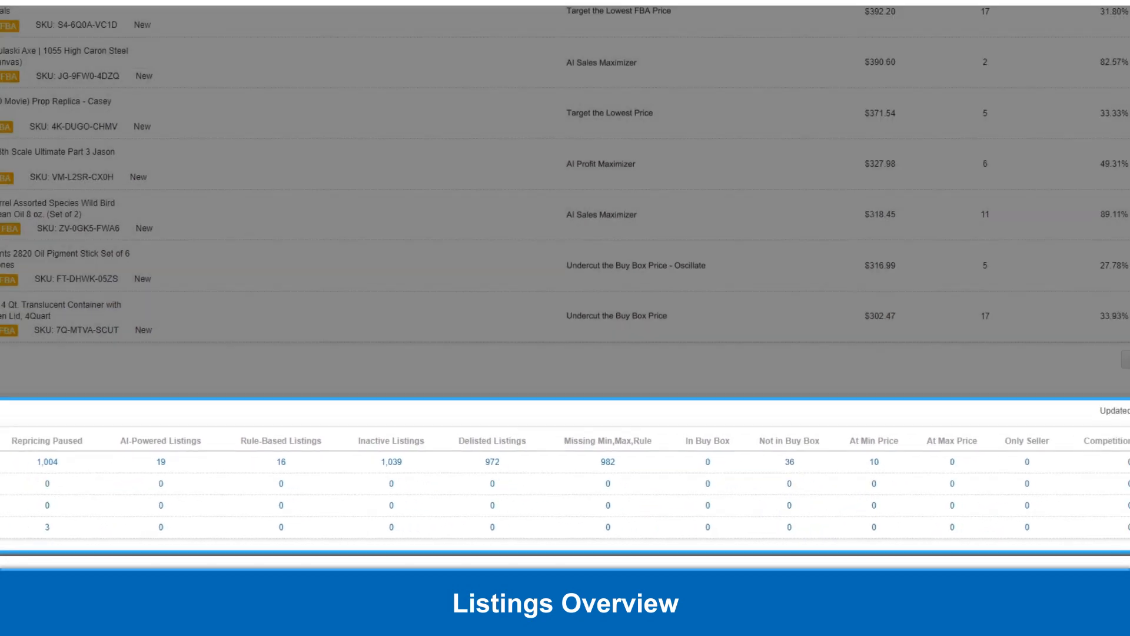
pyautogui.scroll(3)
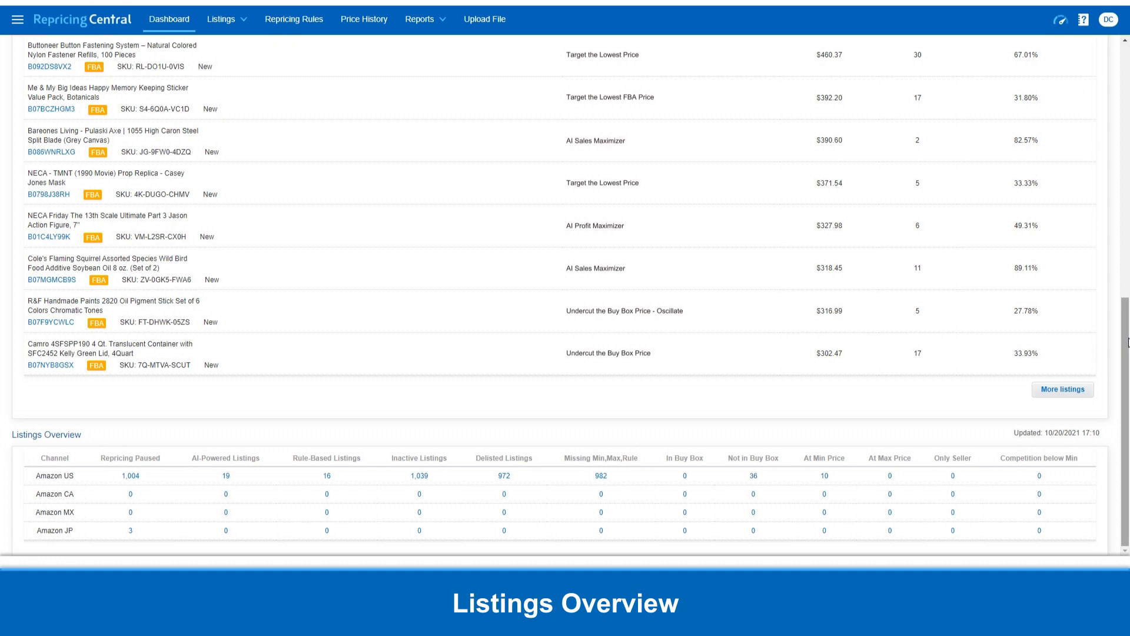
# - Scroll back up past Best Selling to the AI summary cards and Repricer Analytics chart
pyautogui.scroll(3)
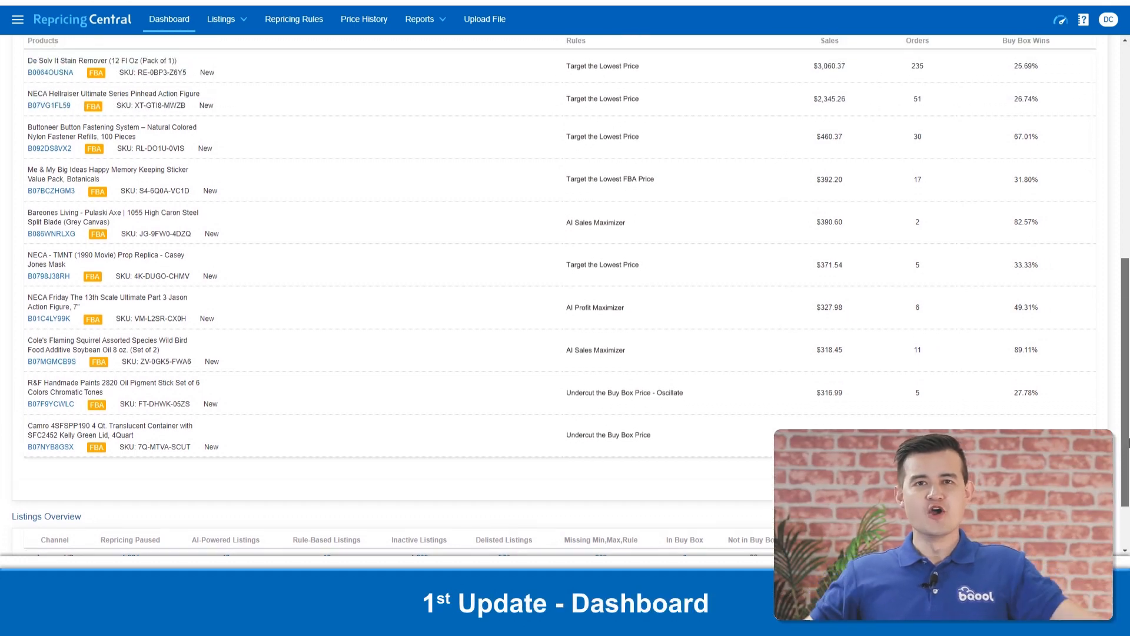
pyautogui.scroll(3)
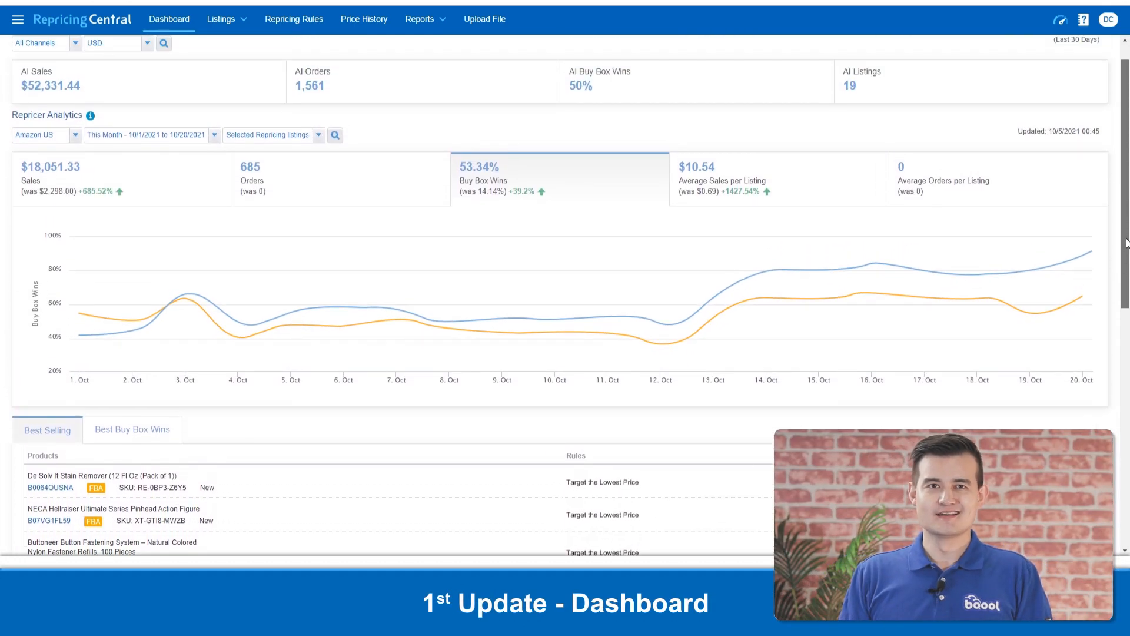
pyautogui.scroll(3)
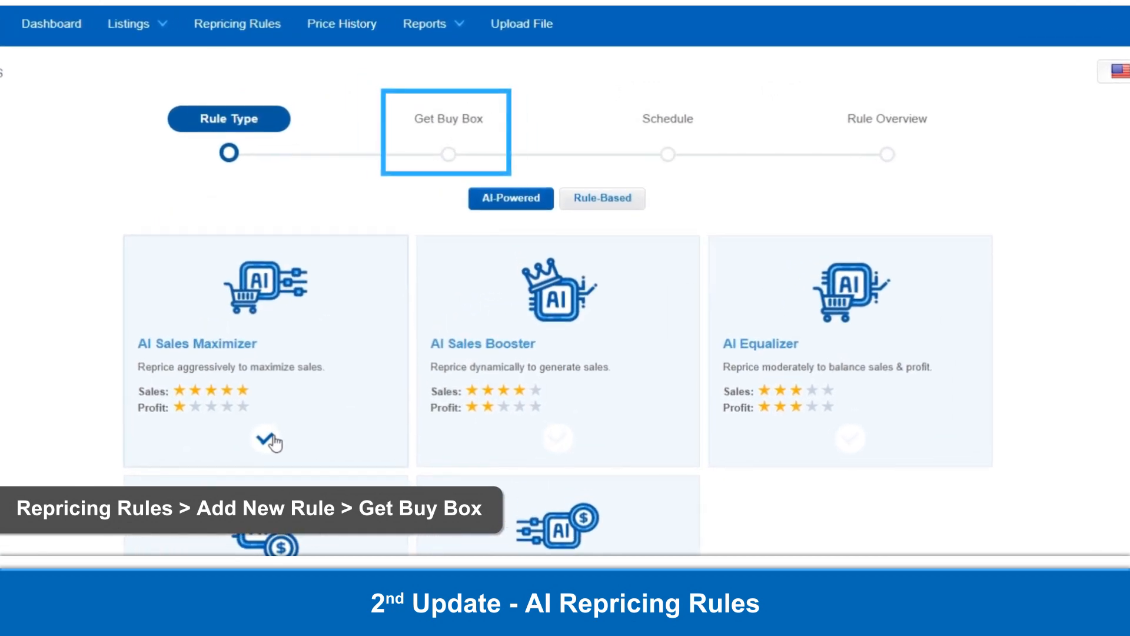
# - Choose AI Sales Maximizer as the rule type for the new AI-powered pricing rule
pyautogui.click(267, 440)
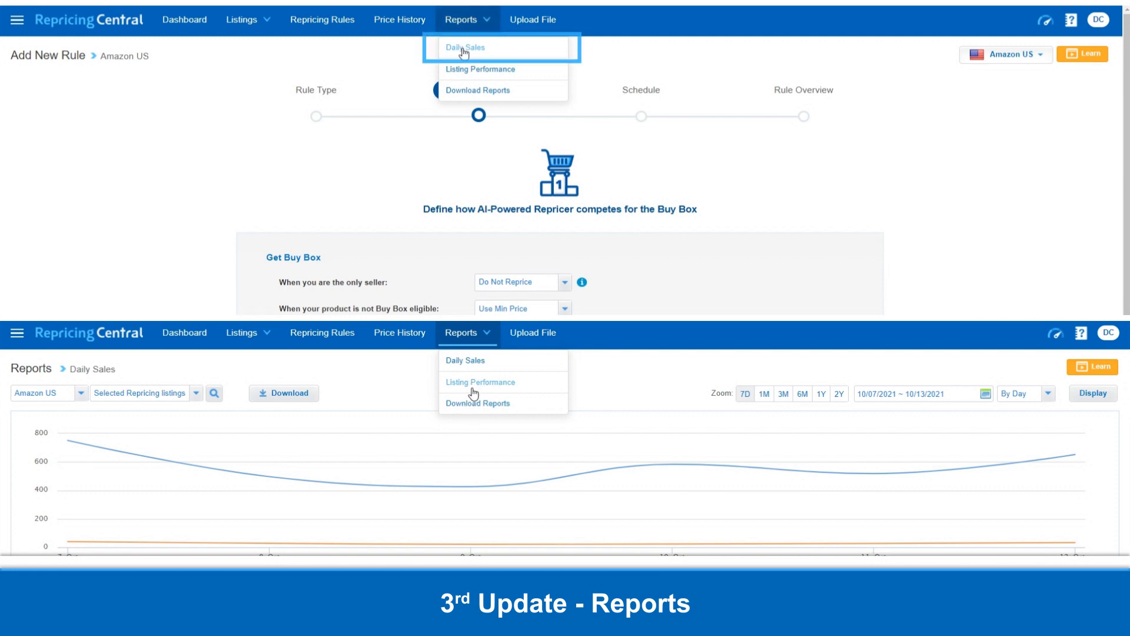
pyautogui.moveTo(480, 382)
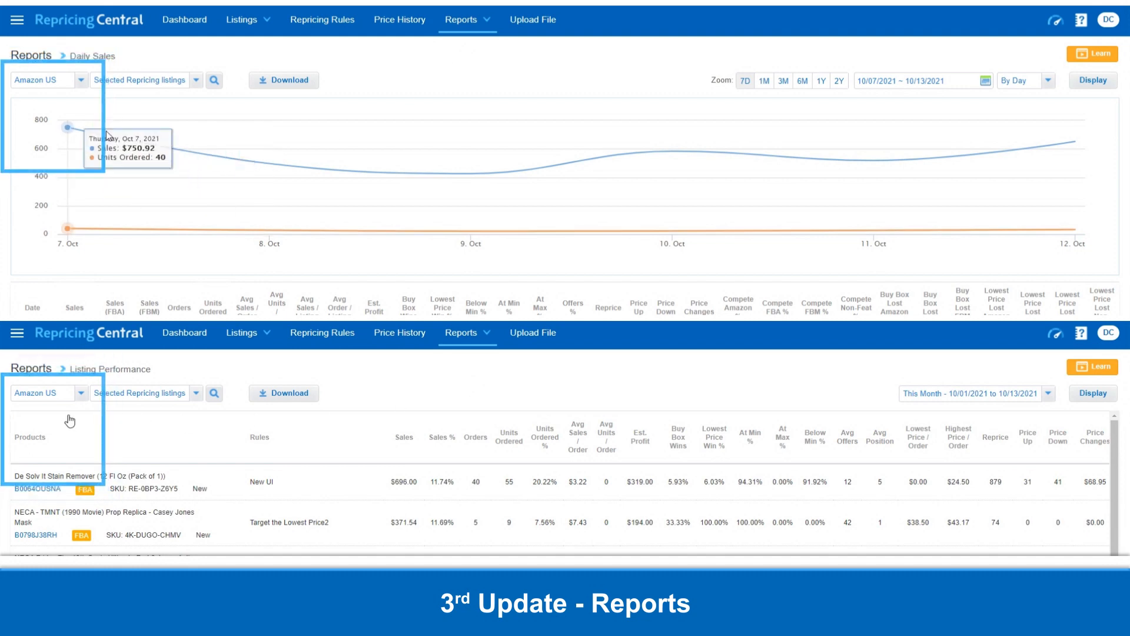
# - Download the report, preview it from Download Reports, and return to Listing Performance
pyautogui.click(144, 80)
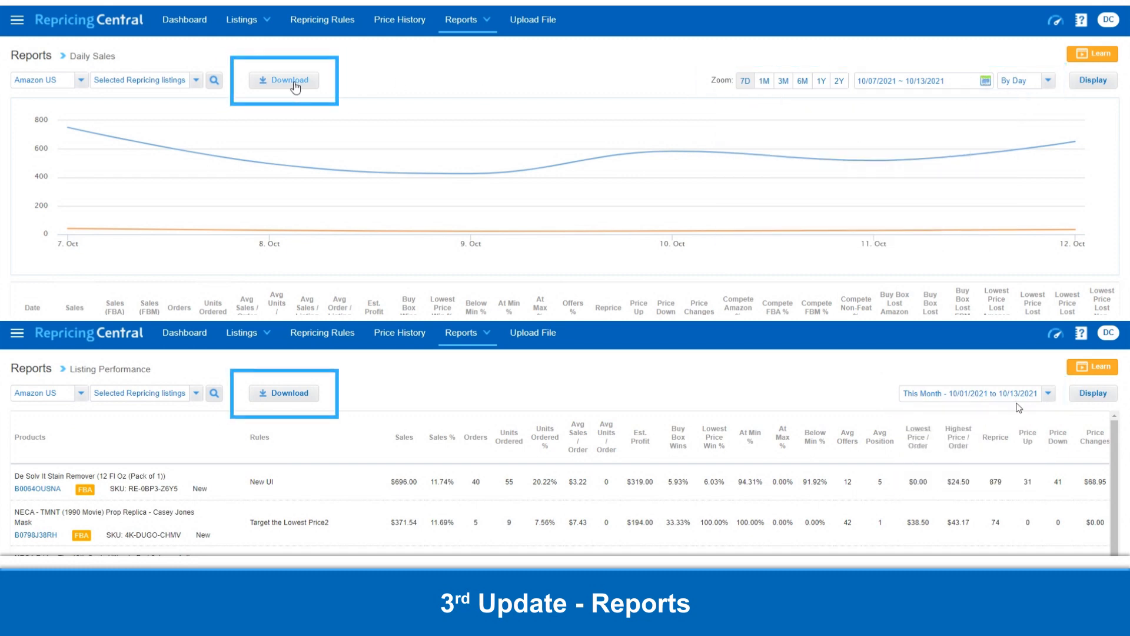
pyautogui.click(284, 80)
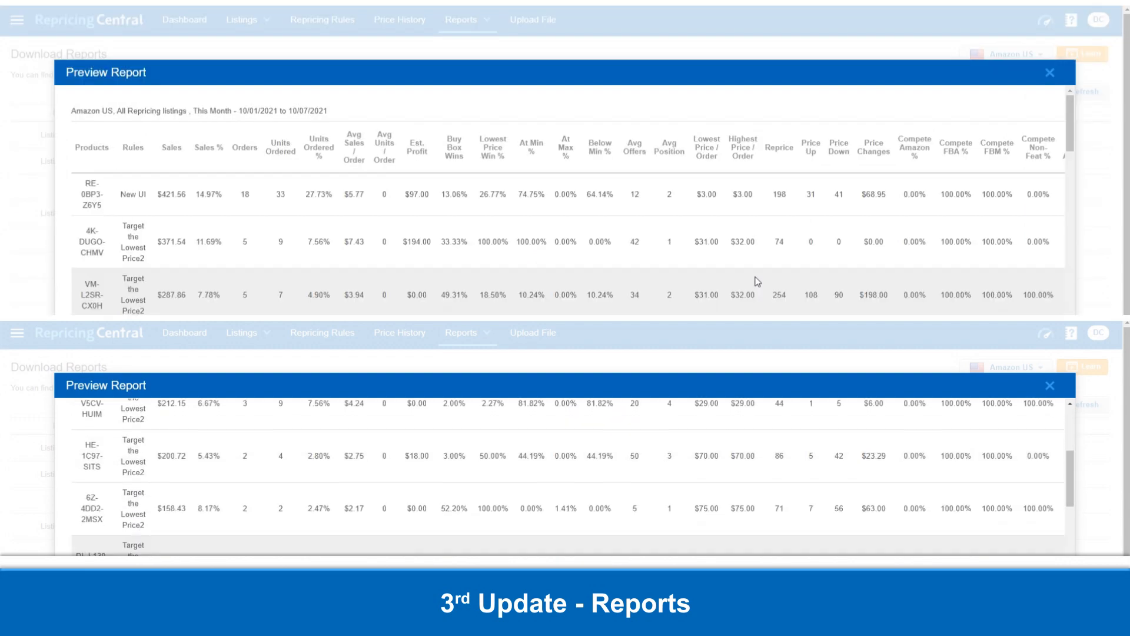
pyautogui.click(1049, 71)
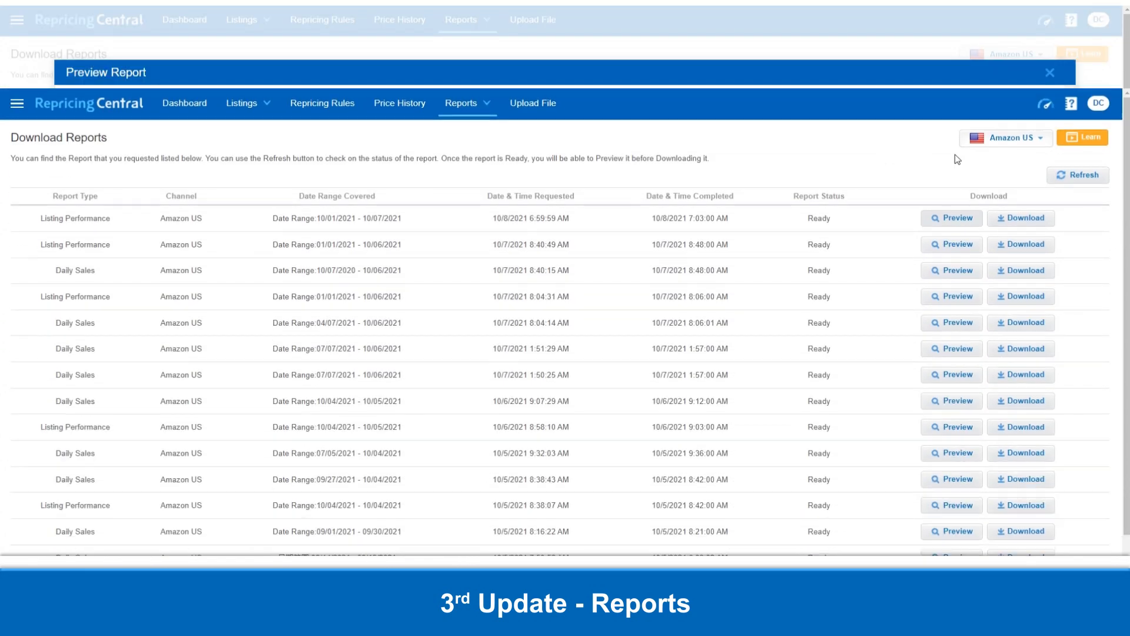
pyautogui.click(951, 217)
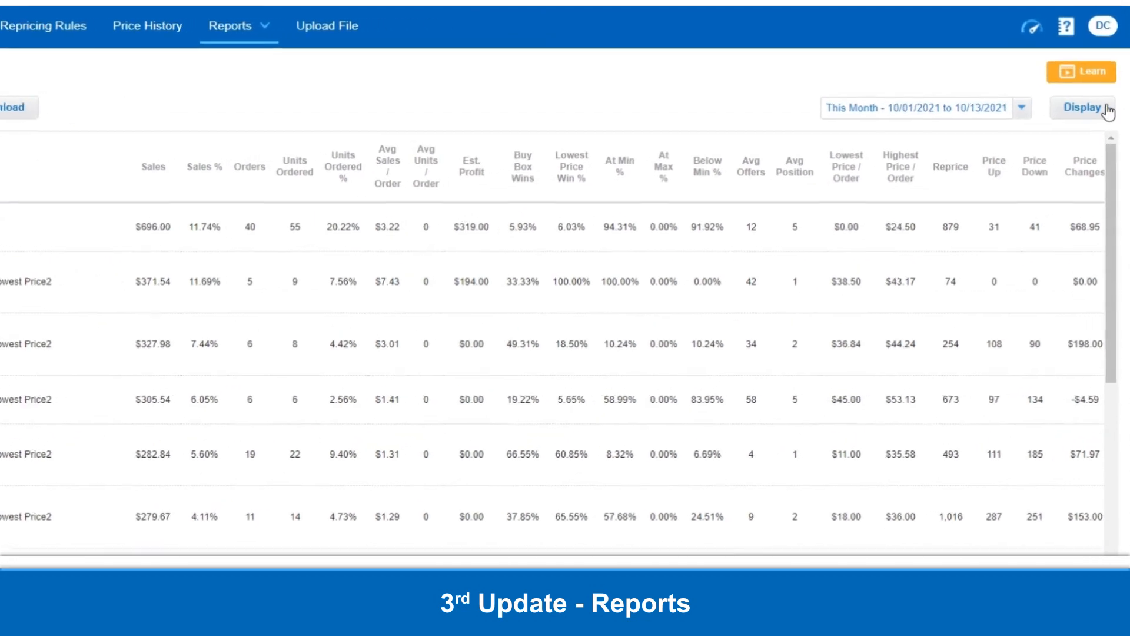
# - Leave all Listing Performance display columns checked and save the column selection
pyautogui.click(1082, 108)
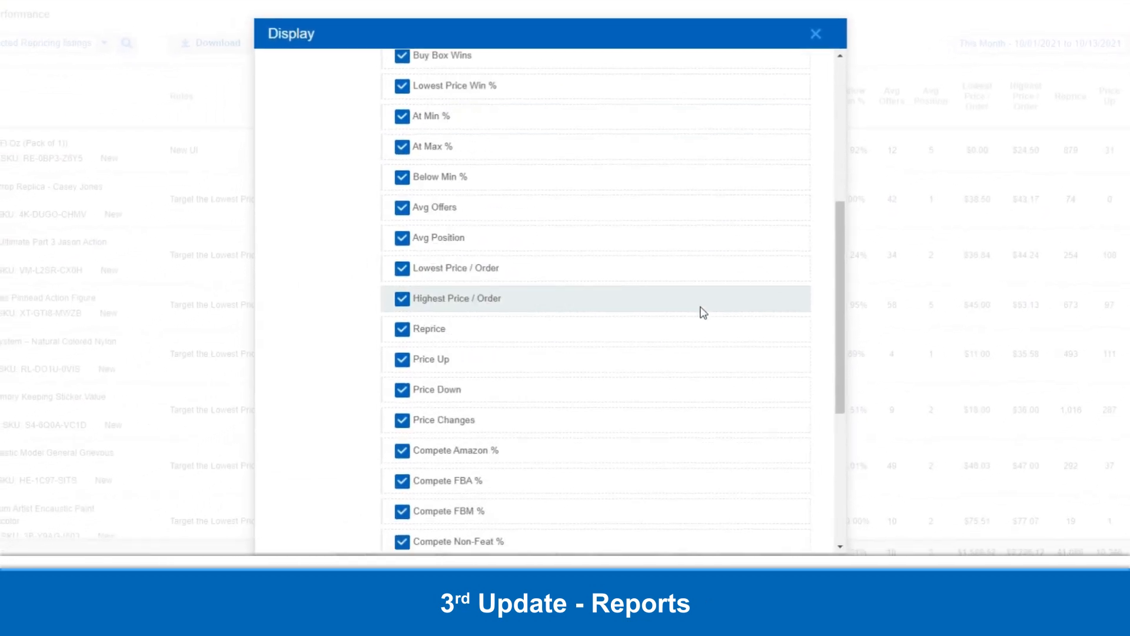
pyautogui.scroll(-3)
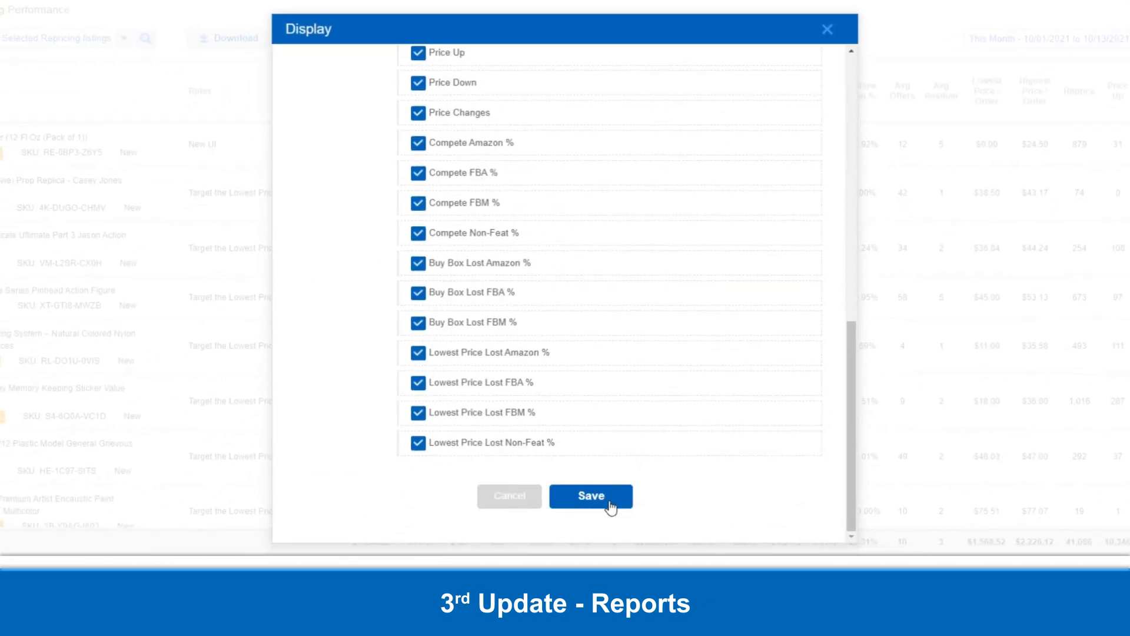
pyautogui.click(590, 496)
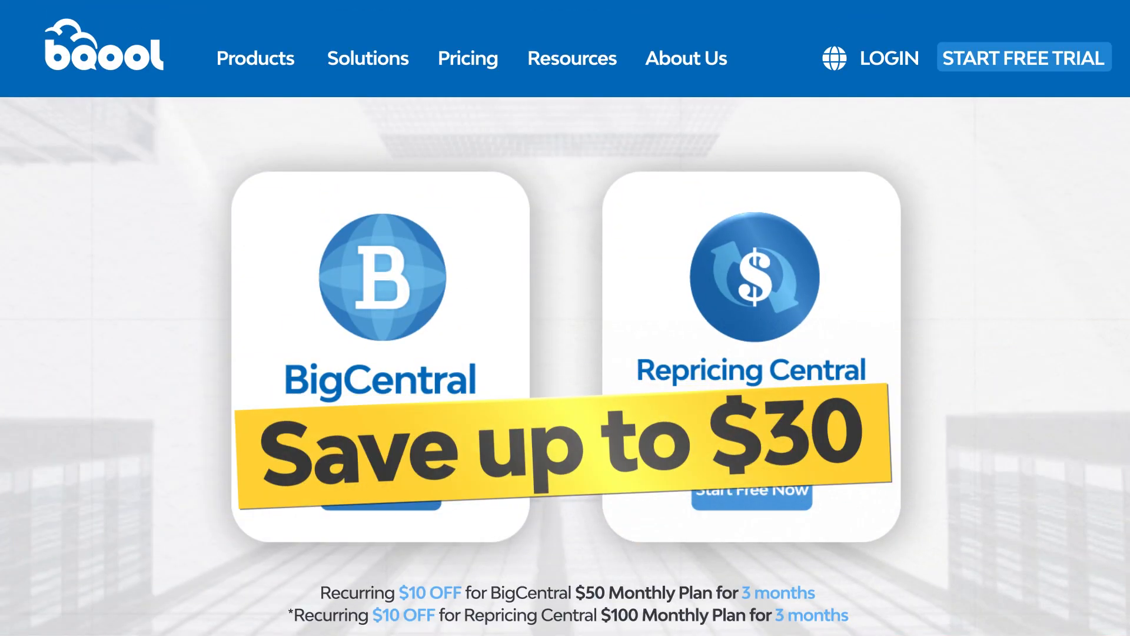